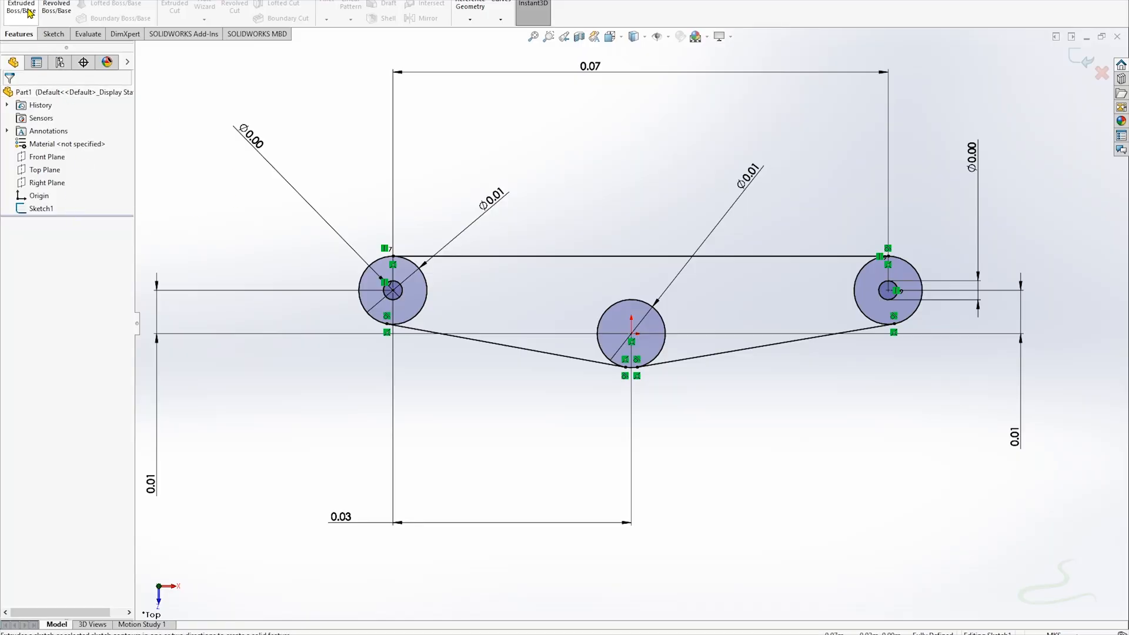
# Extrude the bracket outline and rounded end regions into a 0.01 m thick plate.
pyautogui.click(20, 5)
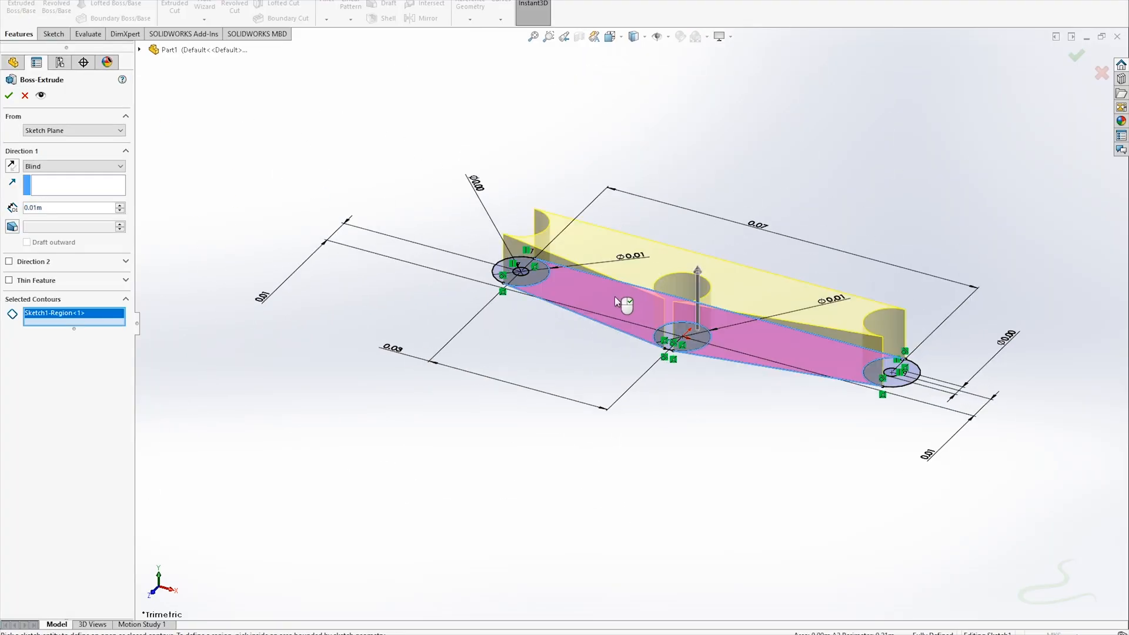
pyautogui.click(516, 270)
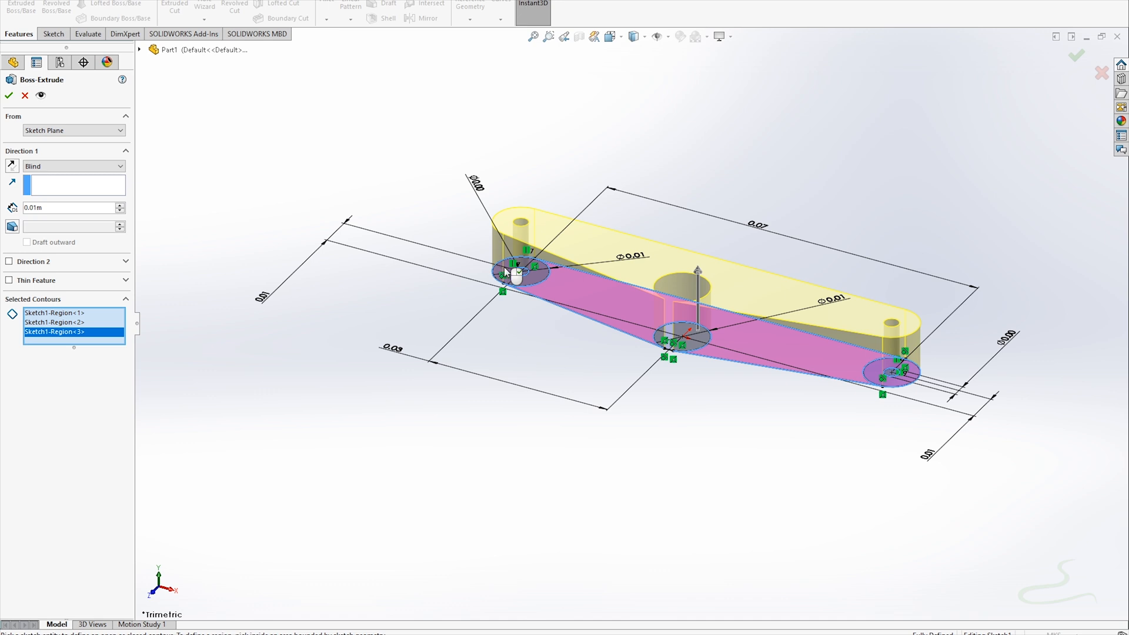
pyautogui.click(695, 337)
pyautogui.write('3')
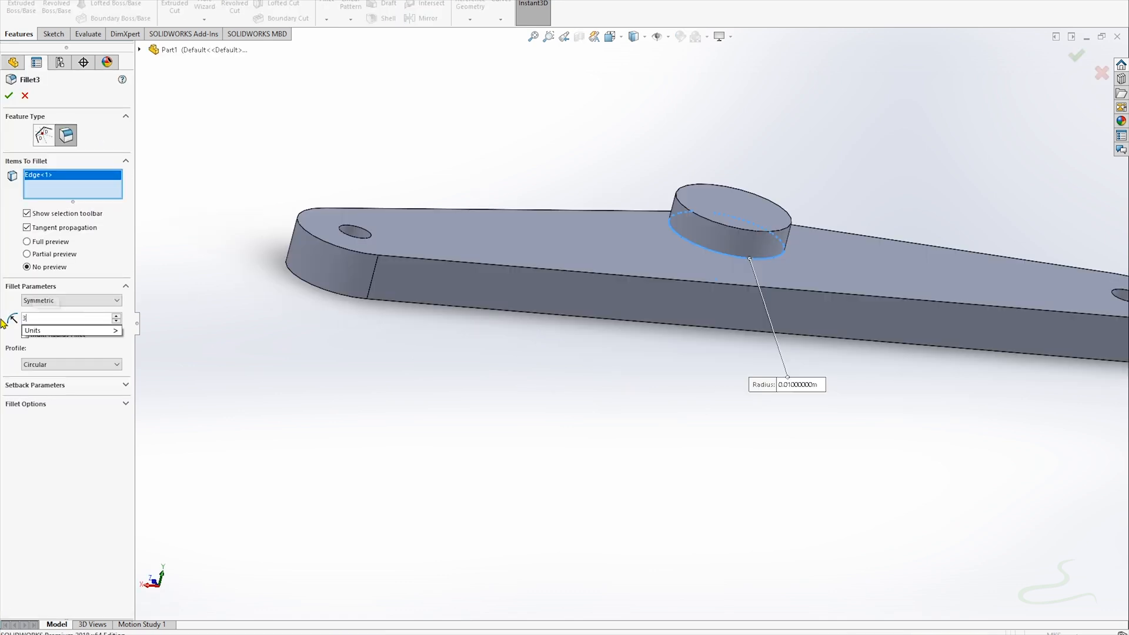
# Apply the fillet to the edge where the standoff boss meets the plate.
pyautogui.click(8, 95)
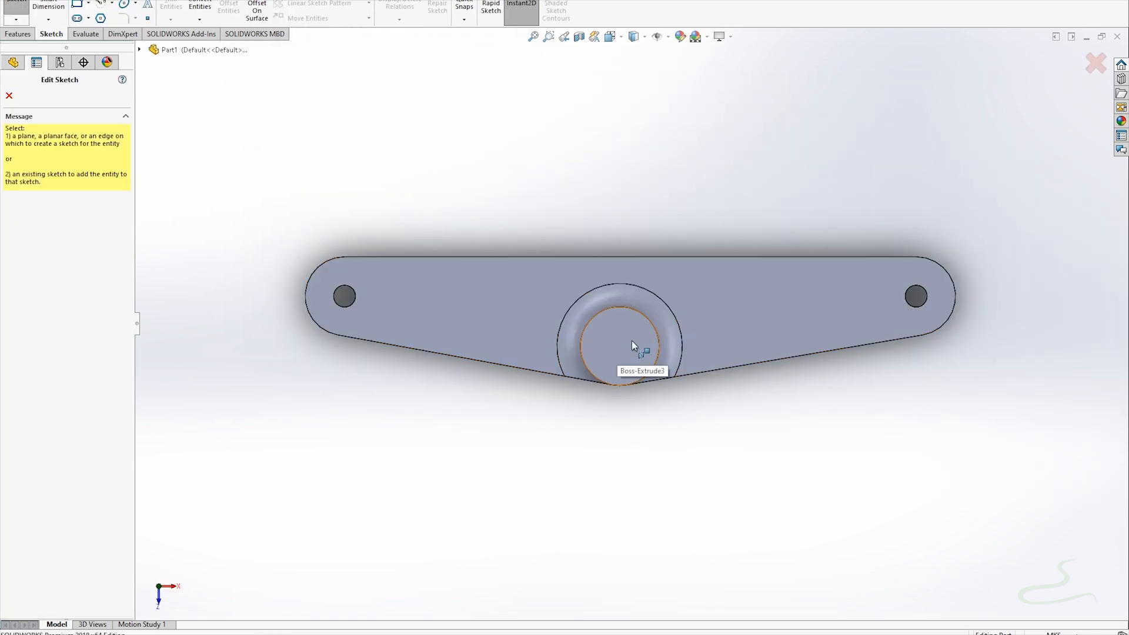
# Sketch a dimensioned circle on the boss top face and cut it 0.0025 m deep.
pyautogui.click(619, 348)
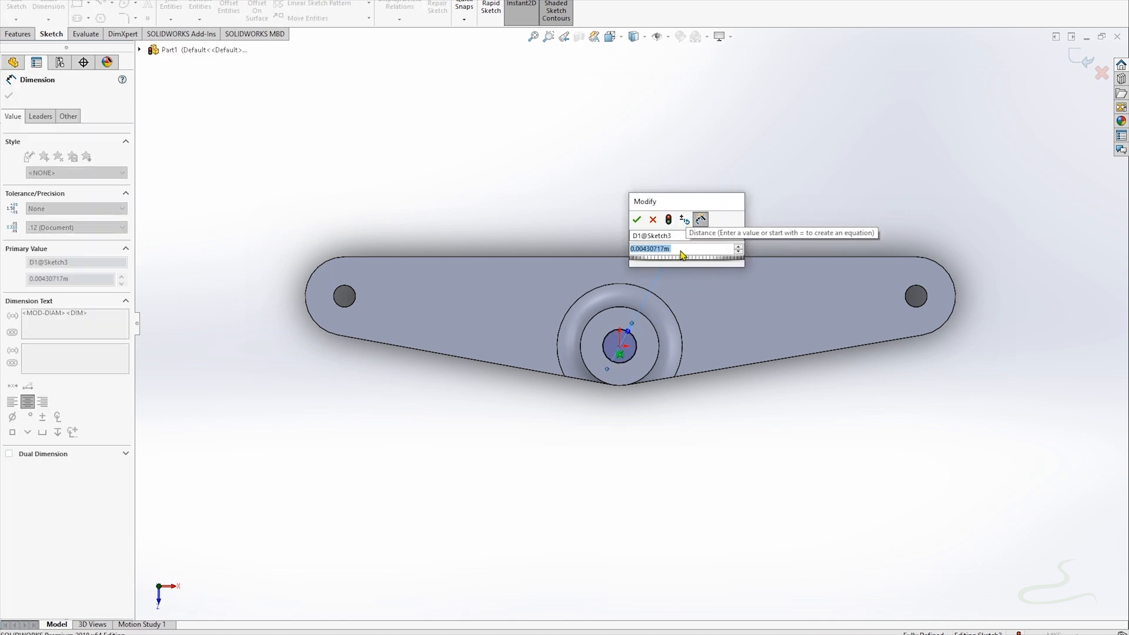
pyautogui.click(636, 219)
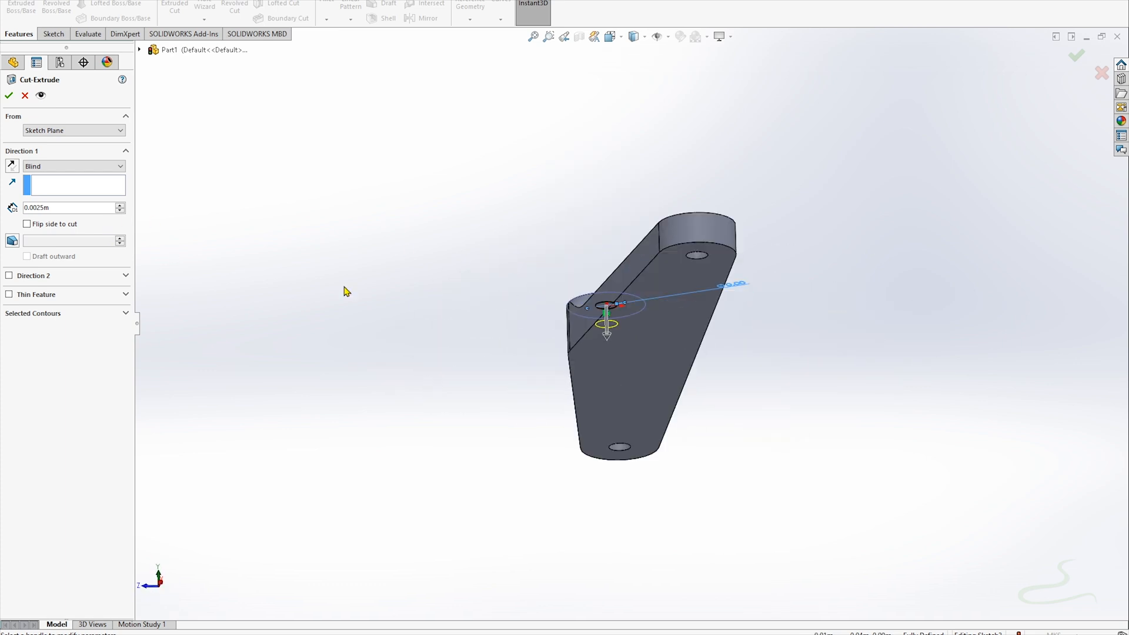
pyautogui.click(9, 96)
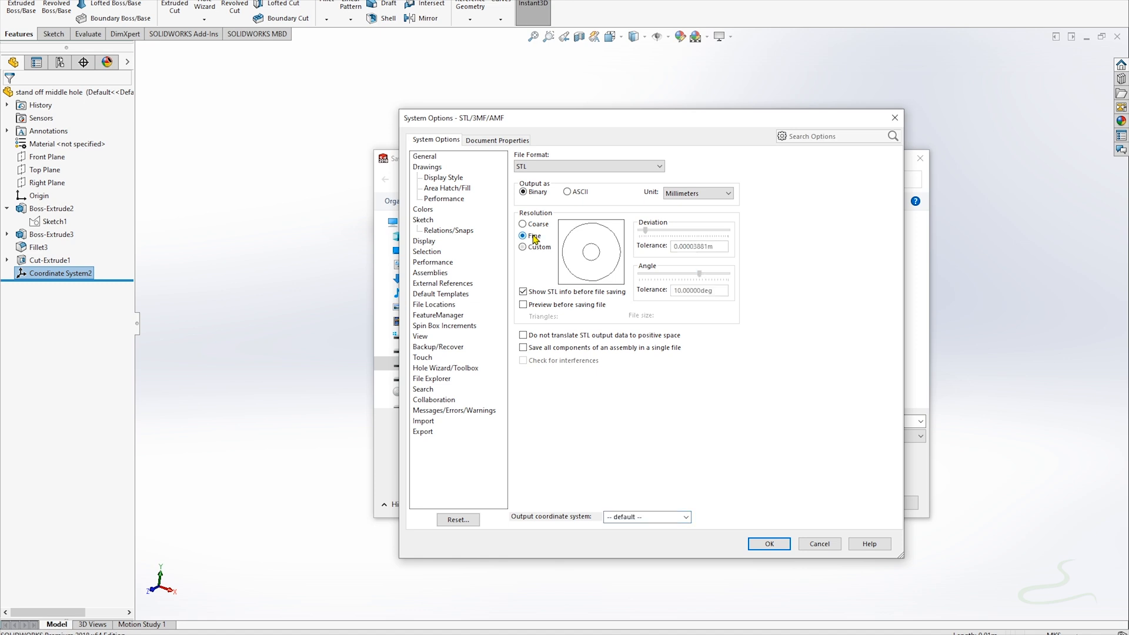
# Choose Coordinate System2 as the STL output coordinate system with Fine resolution.
pyautogui.click(646, 517)
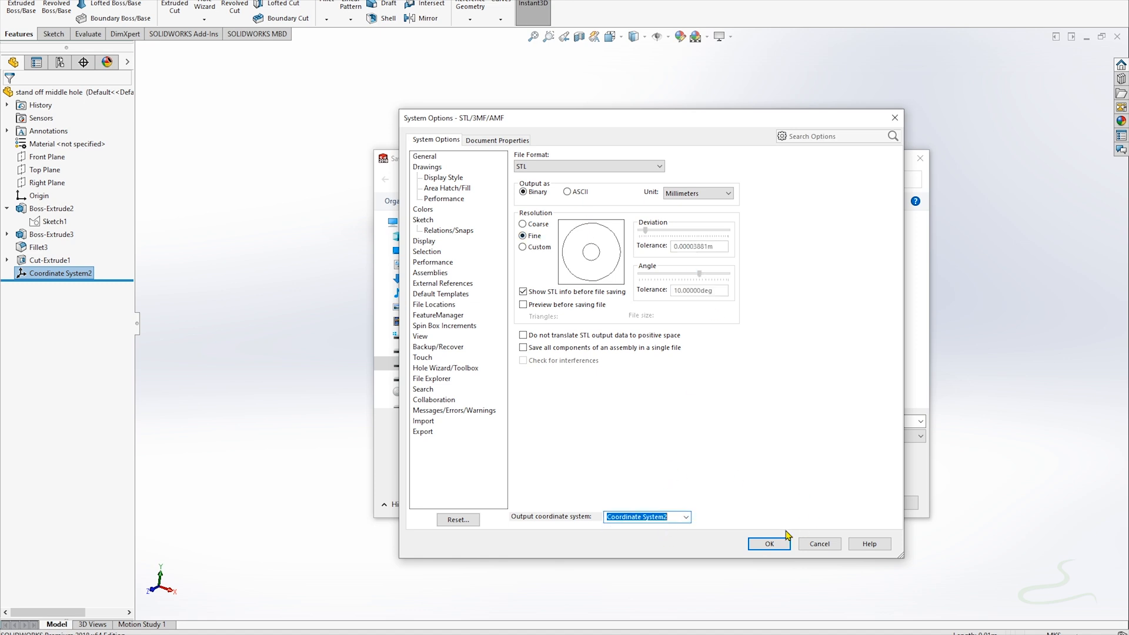